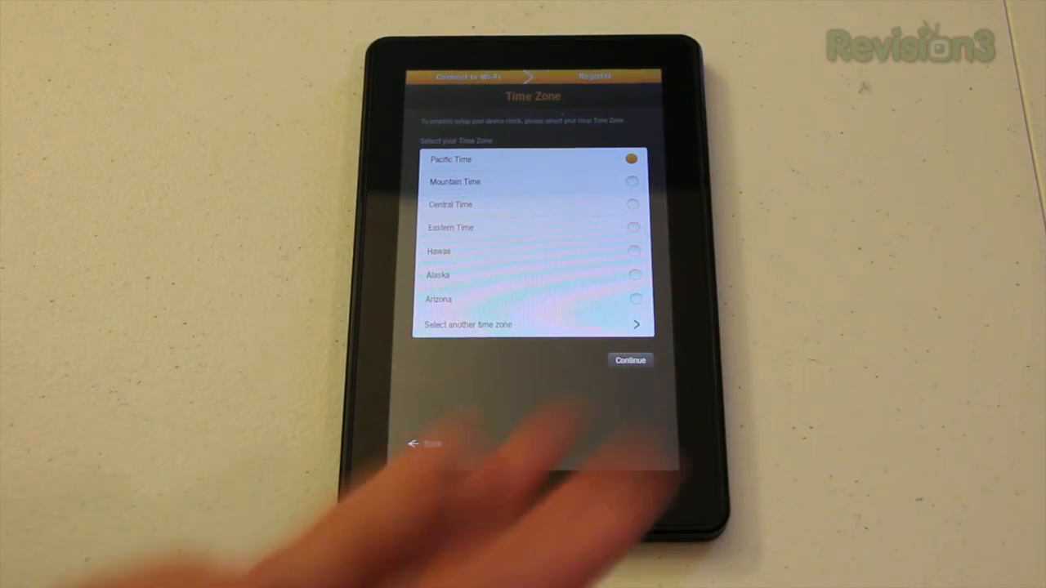
Keep Pacific Time as the time zone and continue past setup
left_click(630, 361)
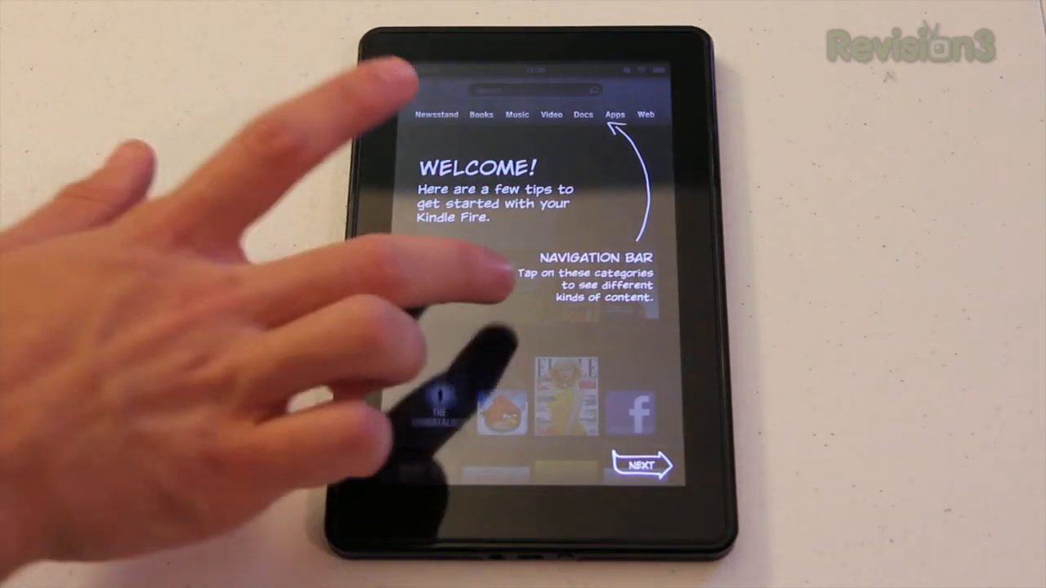
Advance through the carousel, favorites and quick-settings welcome tips, then finish them to reach home
left_click(644, 465)
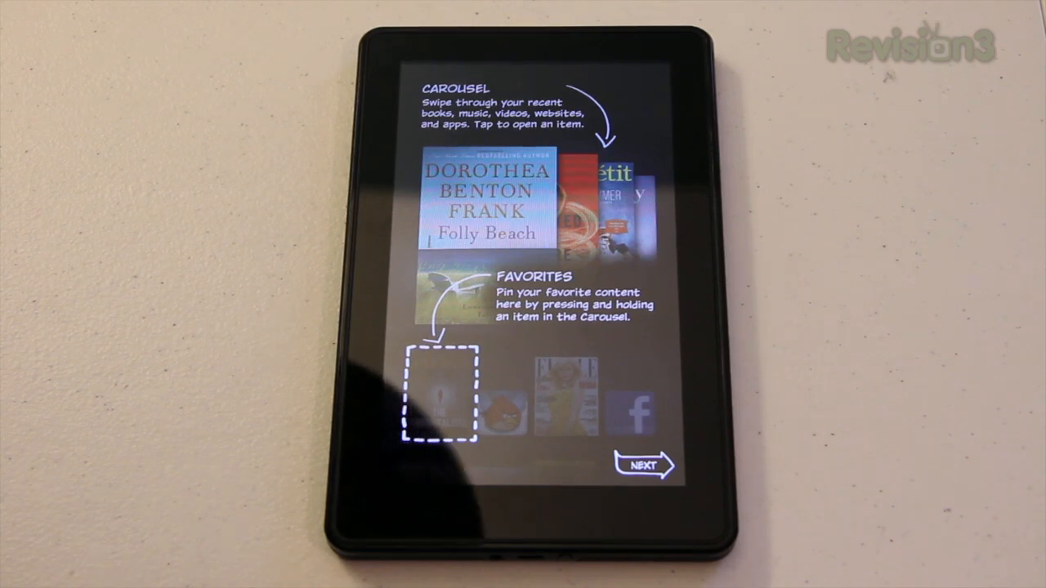
left_click(644, 466)
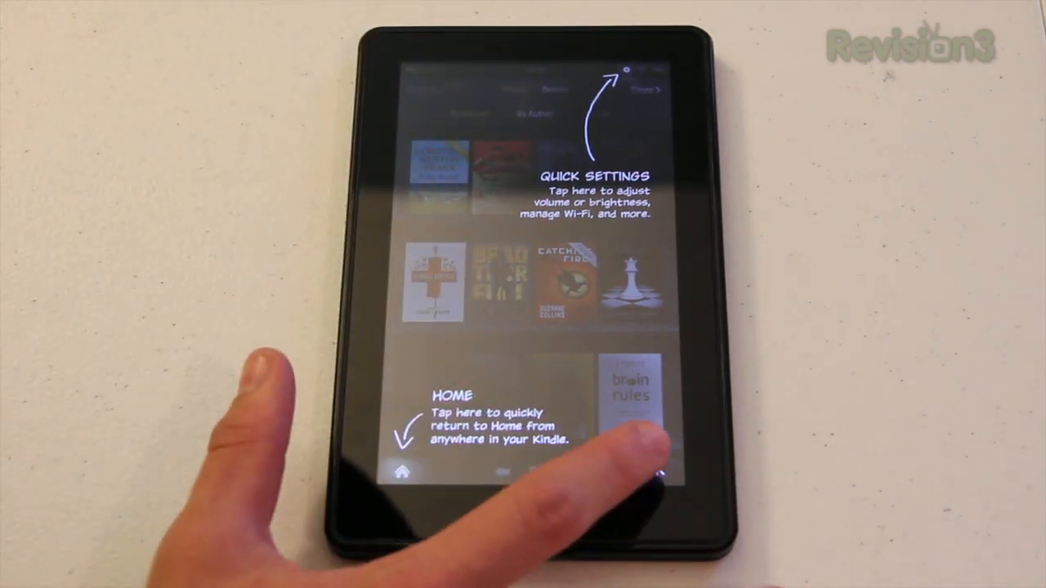
left_click(402, 472)
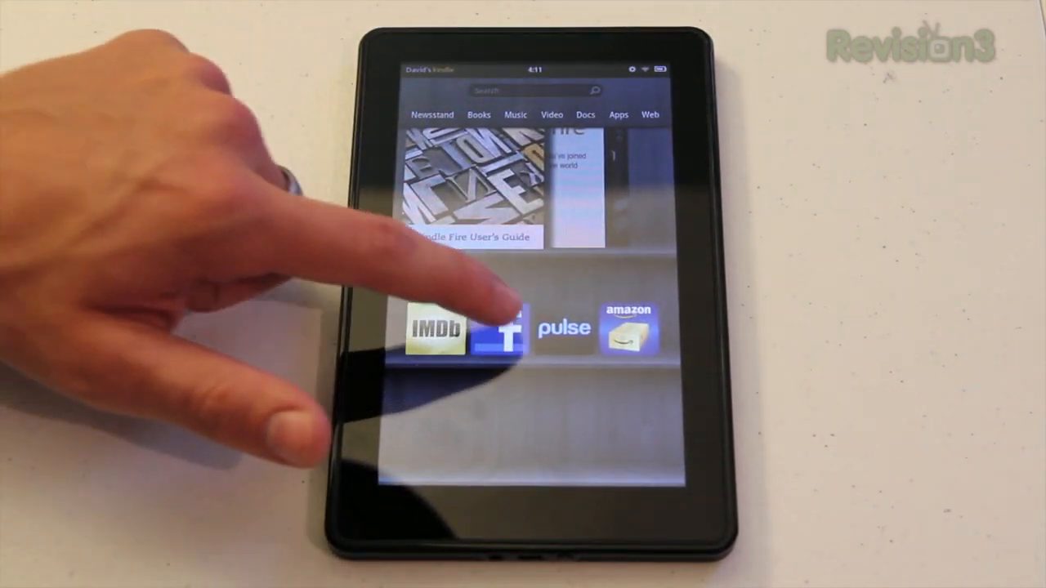
Swipe the home carousel from Facebook until the New Oxford American Dictionary is in front
left_click(493, 327)
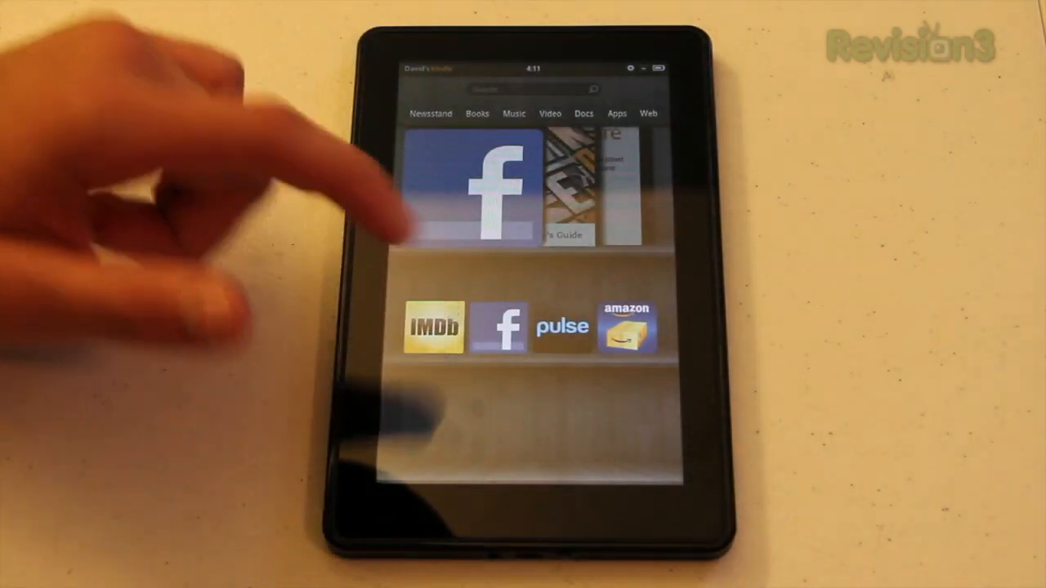
left_click(435, 325)
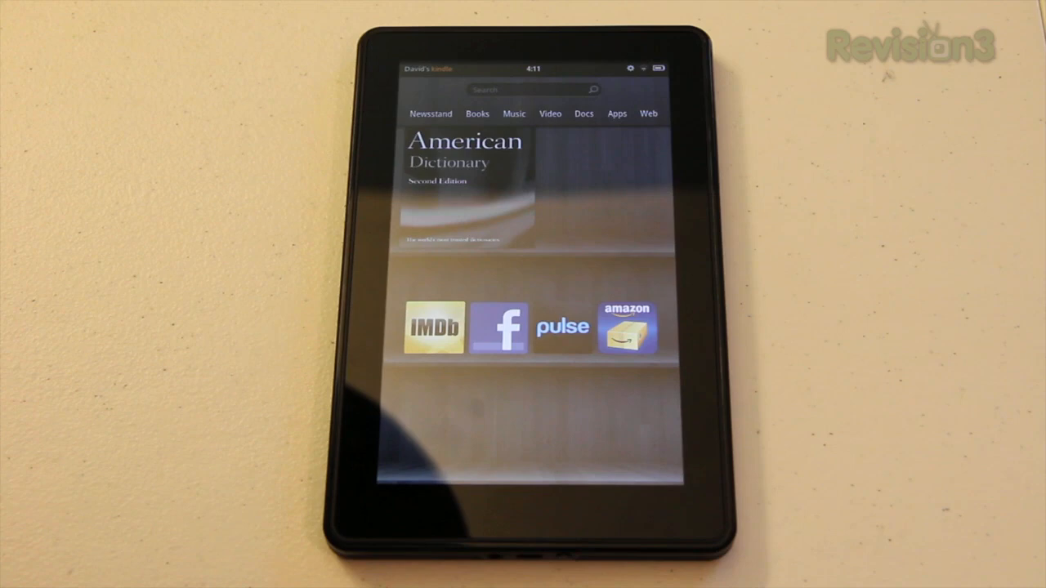
Open the New Oxford American Dictionary from the carousel at its cover, location 1
left_click(464, 180)
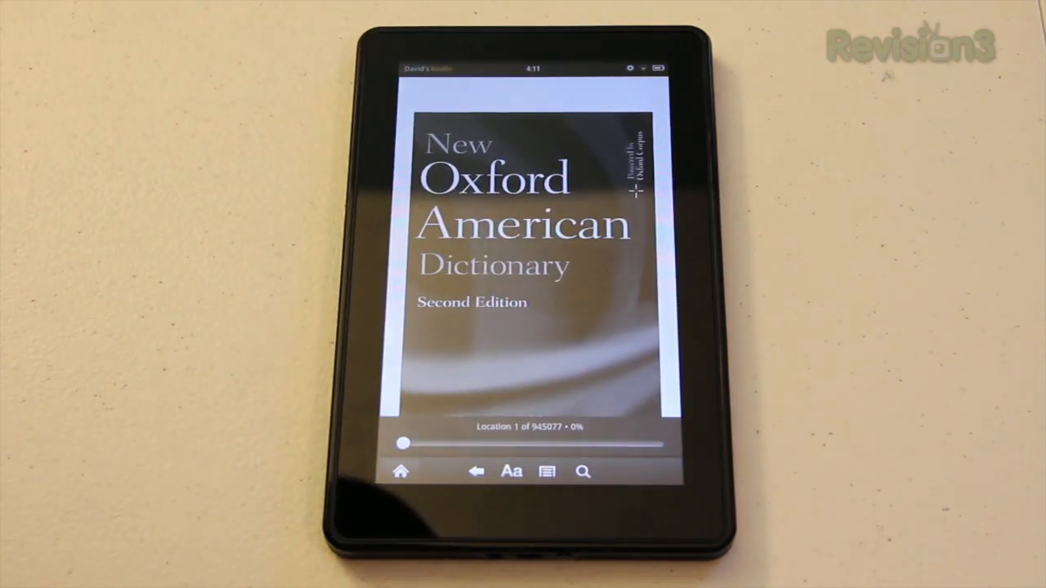
left_click(531, 261)
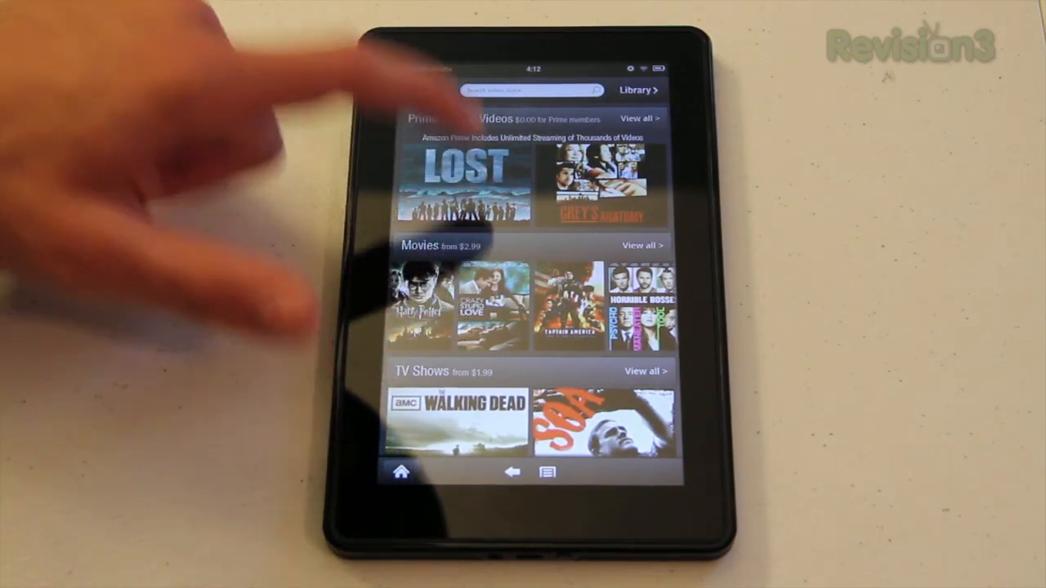
View the Lost episode list in Prime Instant Videos, then return home with Lost up front
left_click(464, 177)
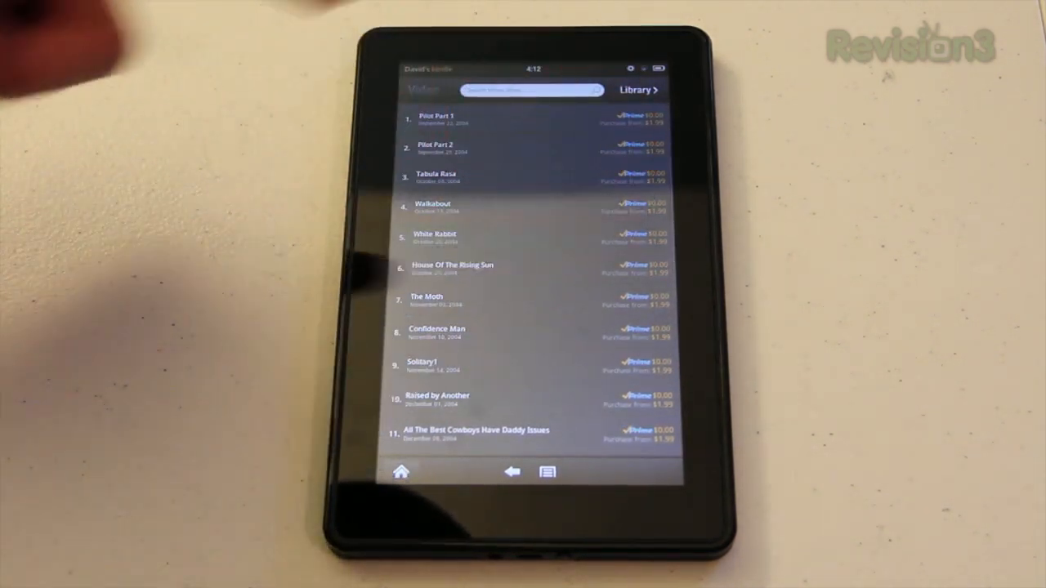
left_click(431, 206)
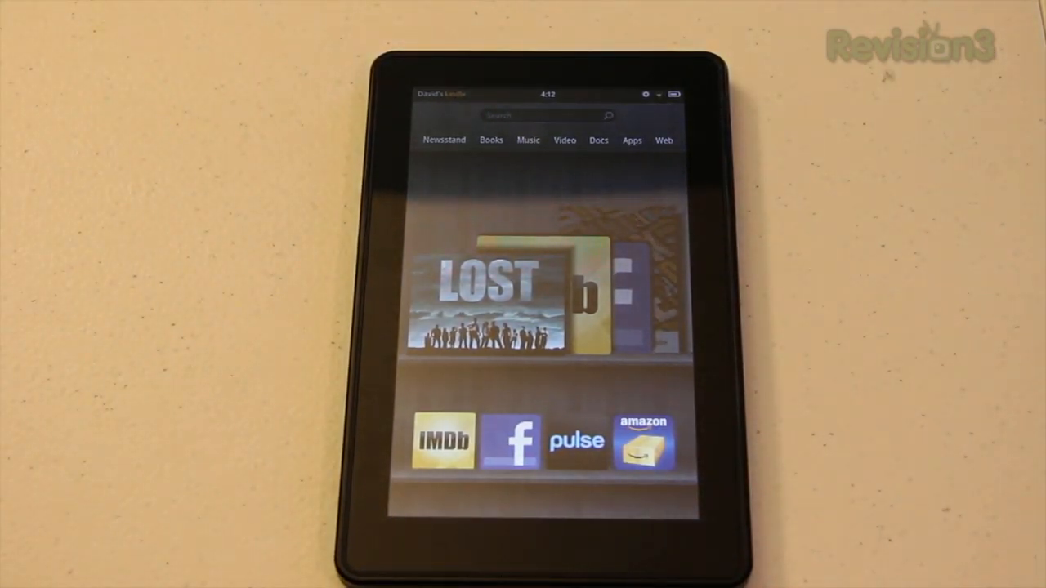
Visit the music library, then browse the music store's bestsellers
left_click(539, 115)
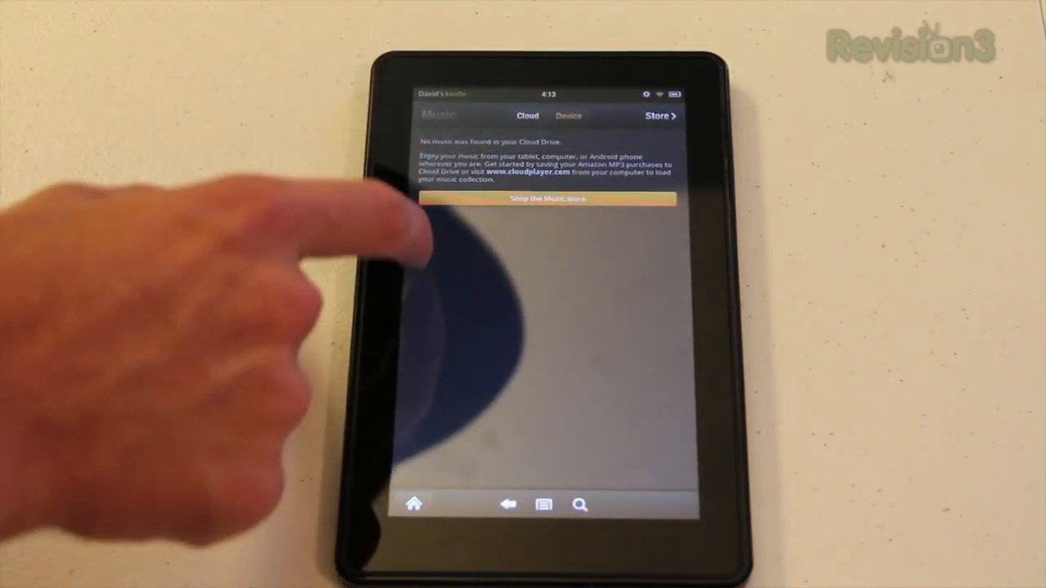
left_click(546, 199)
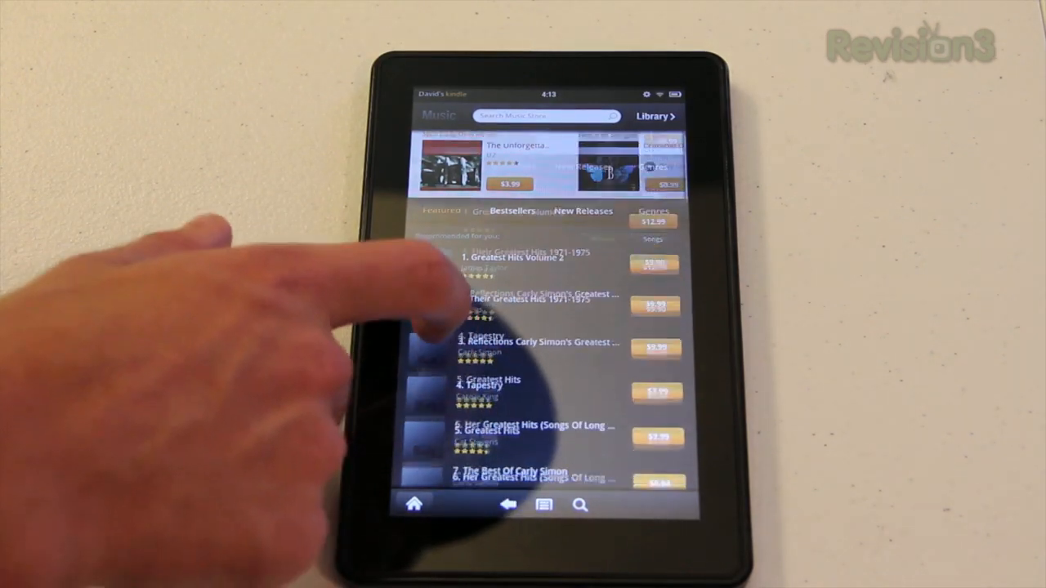
scroll("down", 3)
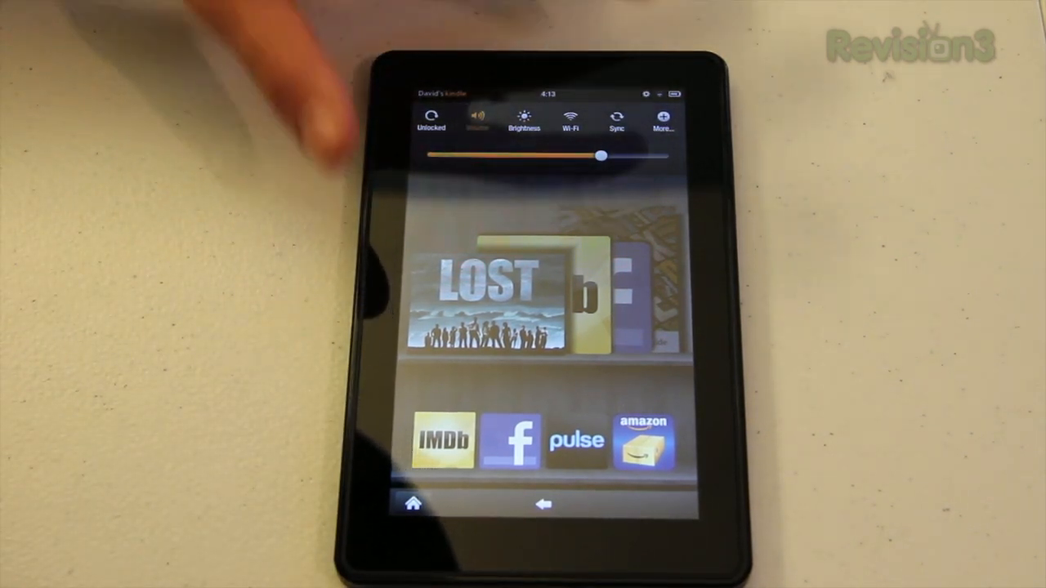
Look through the full Settings list from Quick Settings' More, then return home
left_click(664, 118)
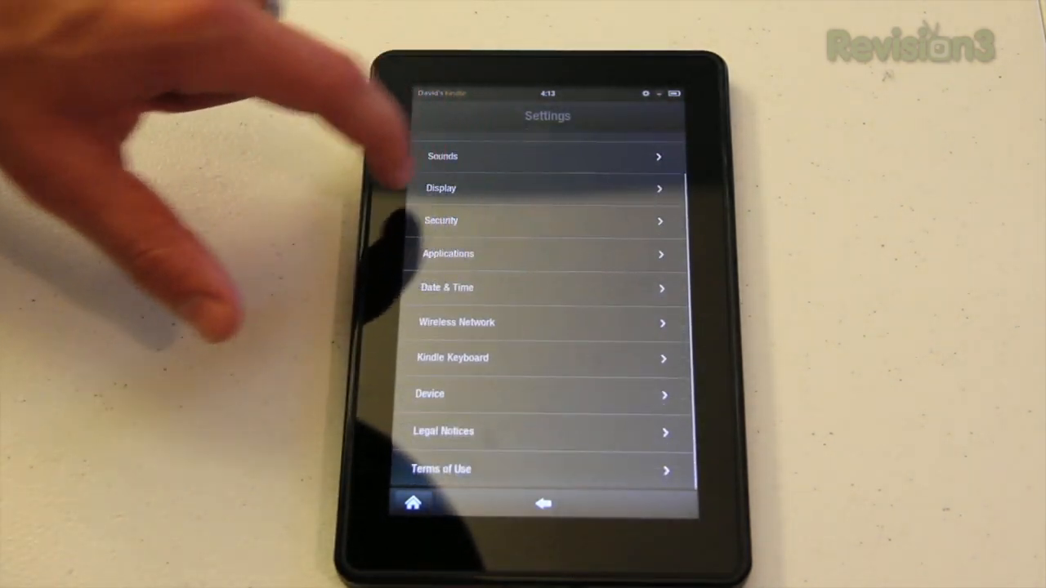
scroll("down", 3)
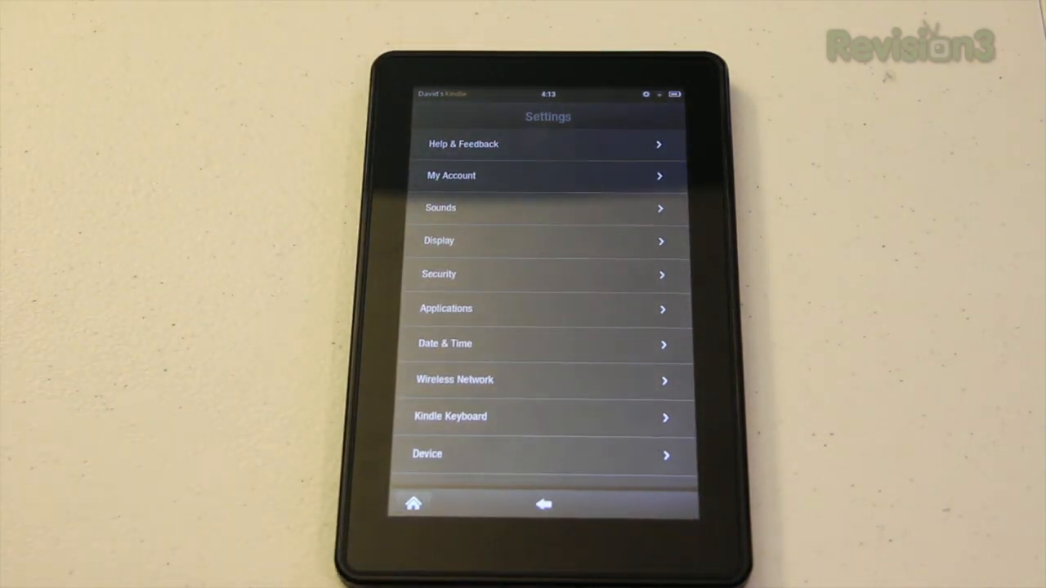
left_click(413, 504)
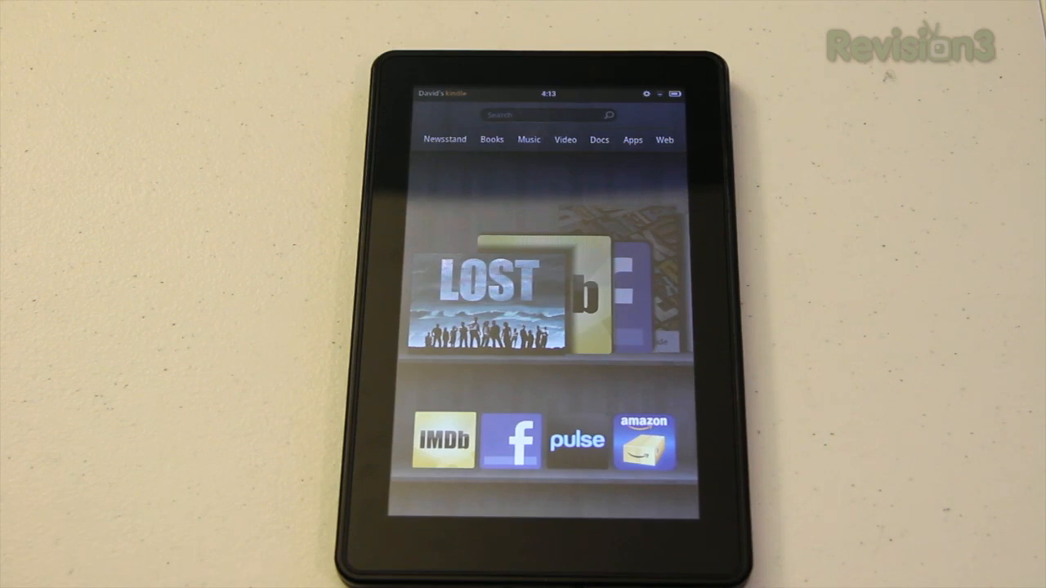